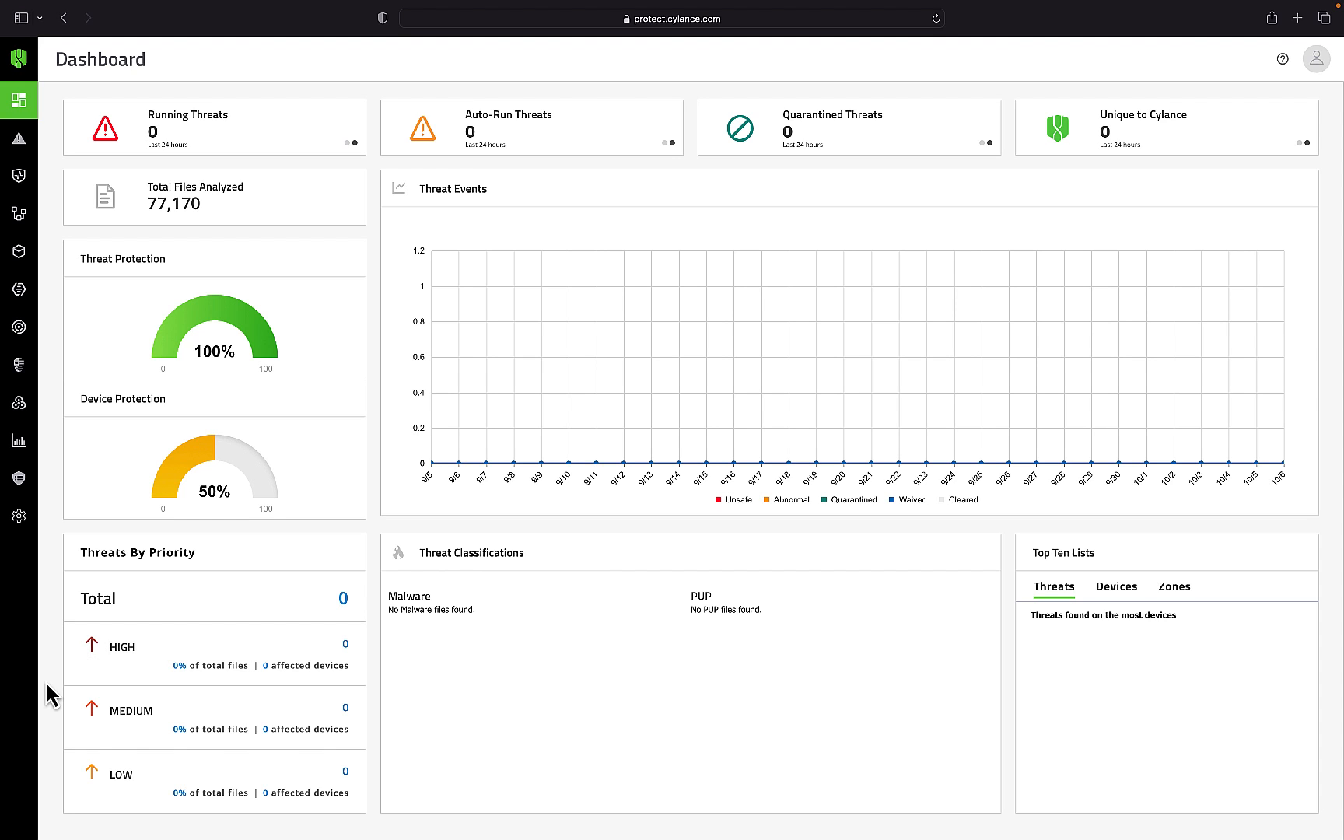
# Show the Lockdown configurations list, including the custom 'Partial Lockdown + IT RDP' entry.
pyautogui.click(19, 515)
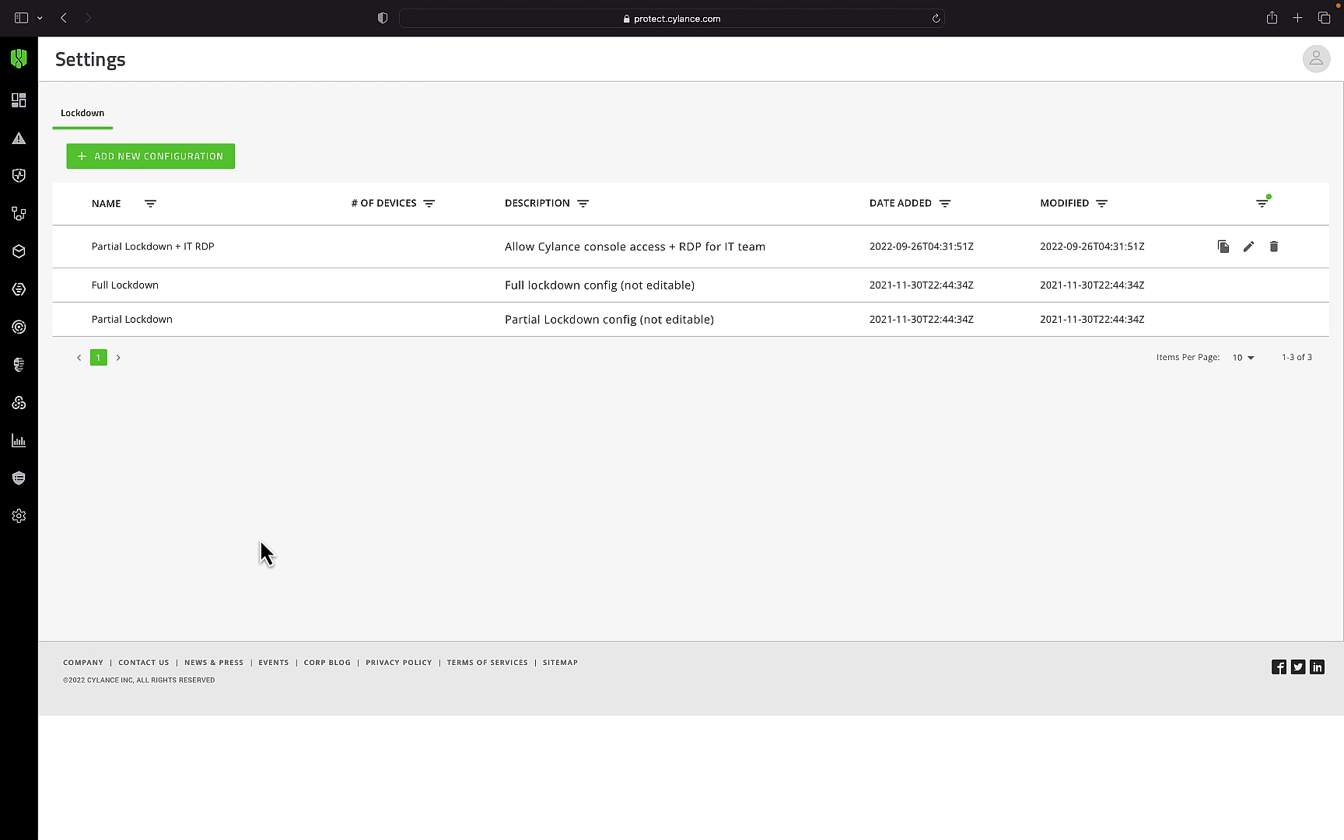
pyautogui.moveTo(636, 504)
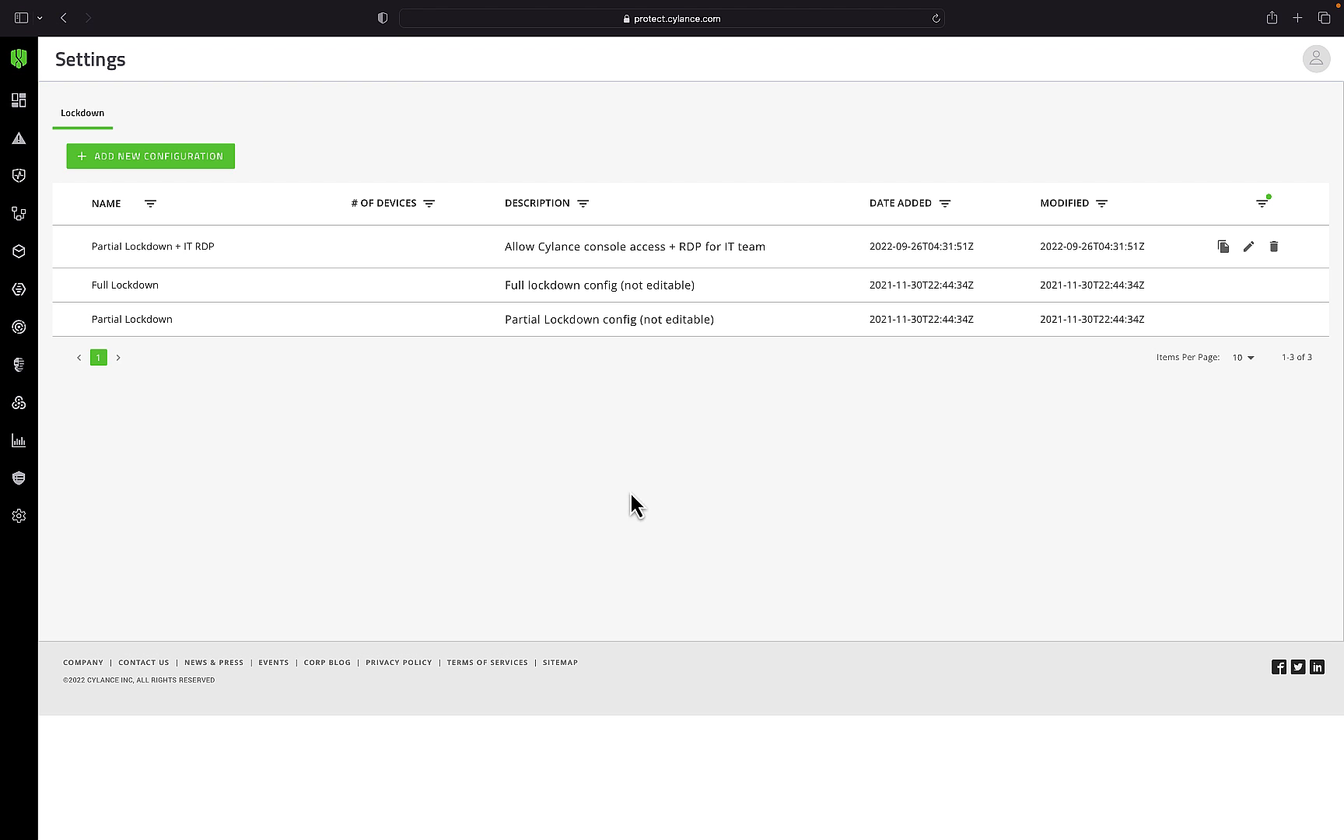
pyautogui.click(1250, 245)
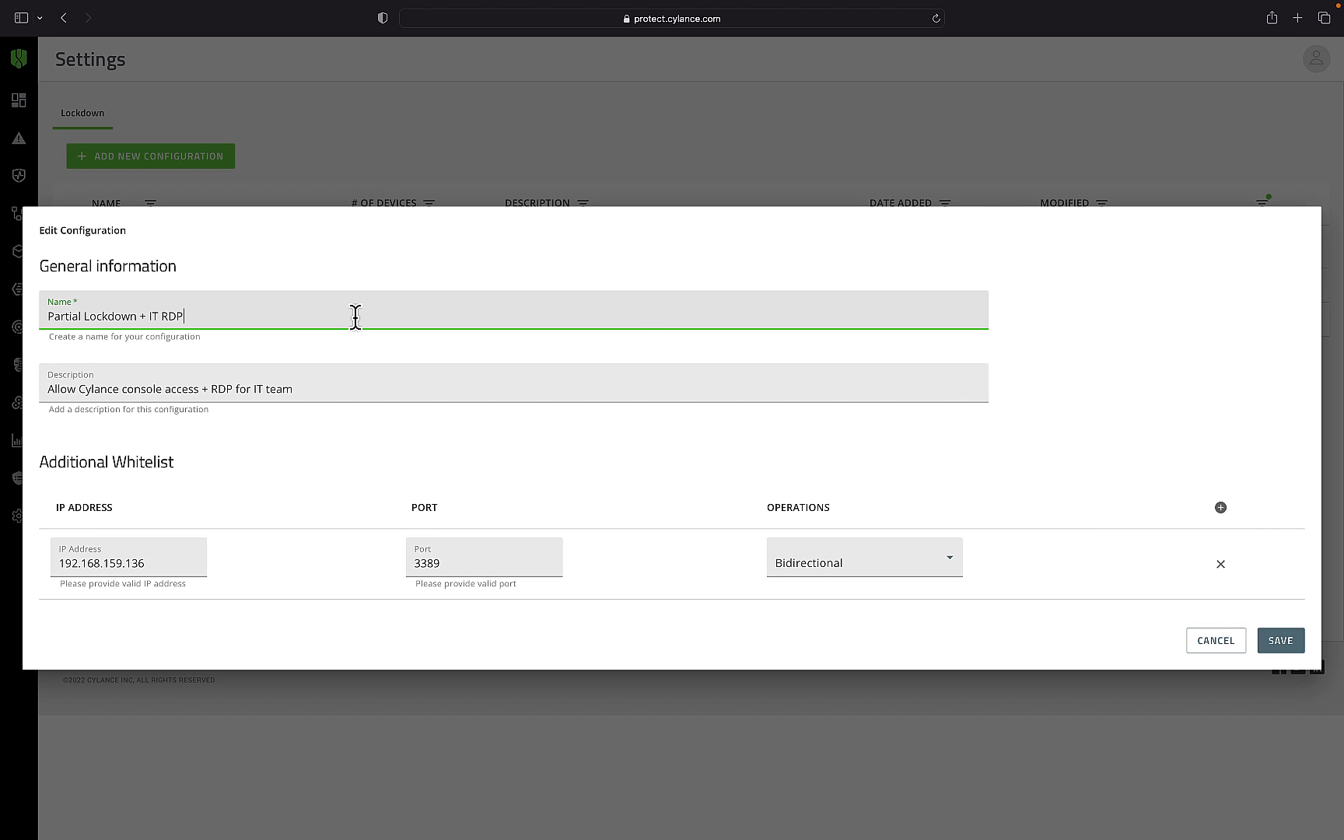
pyautogui.click(1280, 641)
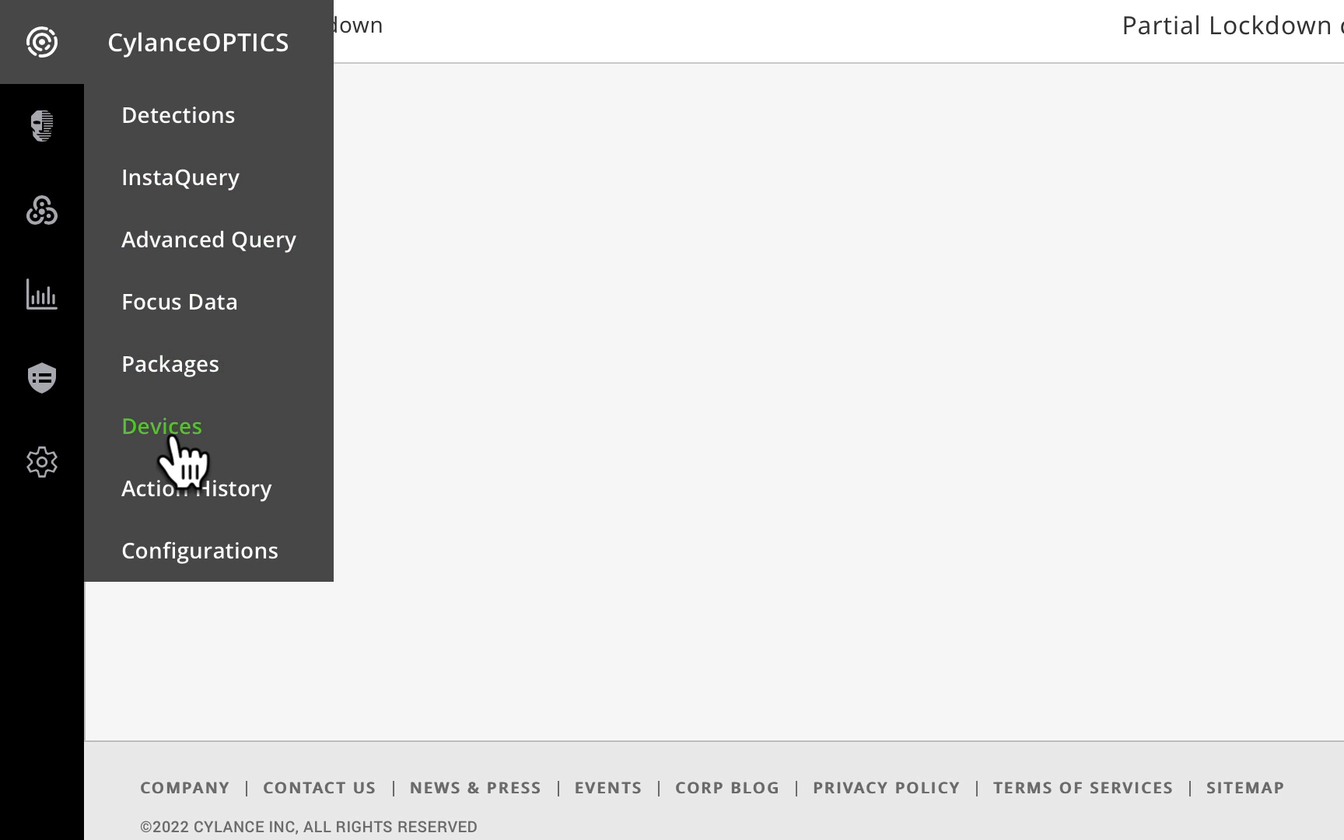
# Show PROTECTBETA's actions in the CylanceOPTICS Devices list, with Lockdown Status: Unlocked.
pyautogui.click(162, 426)
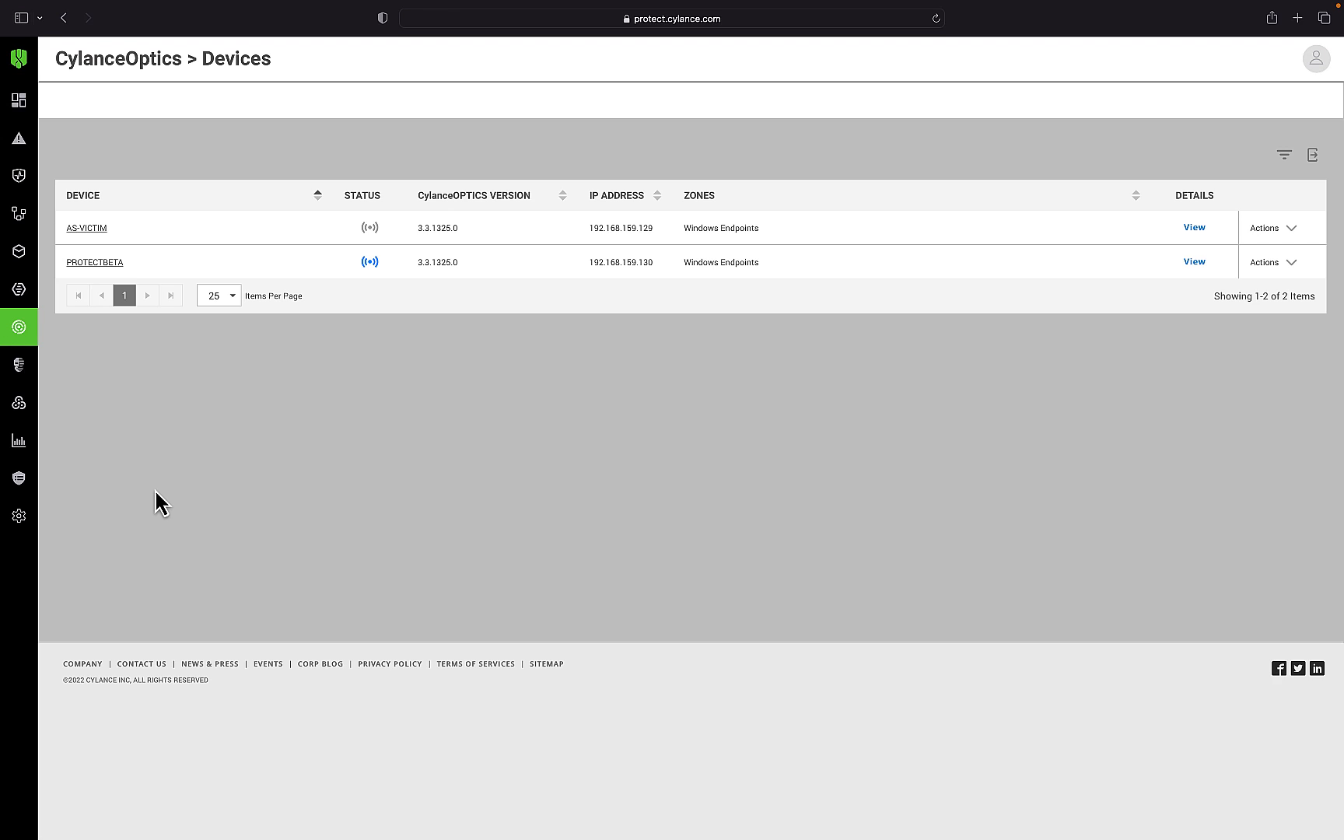
pyautogui.moveTo(1273, 263)
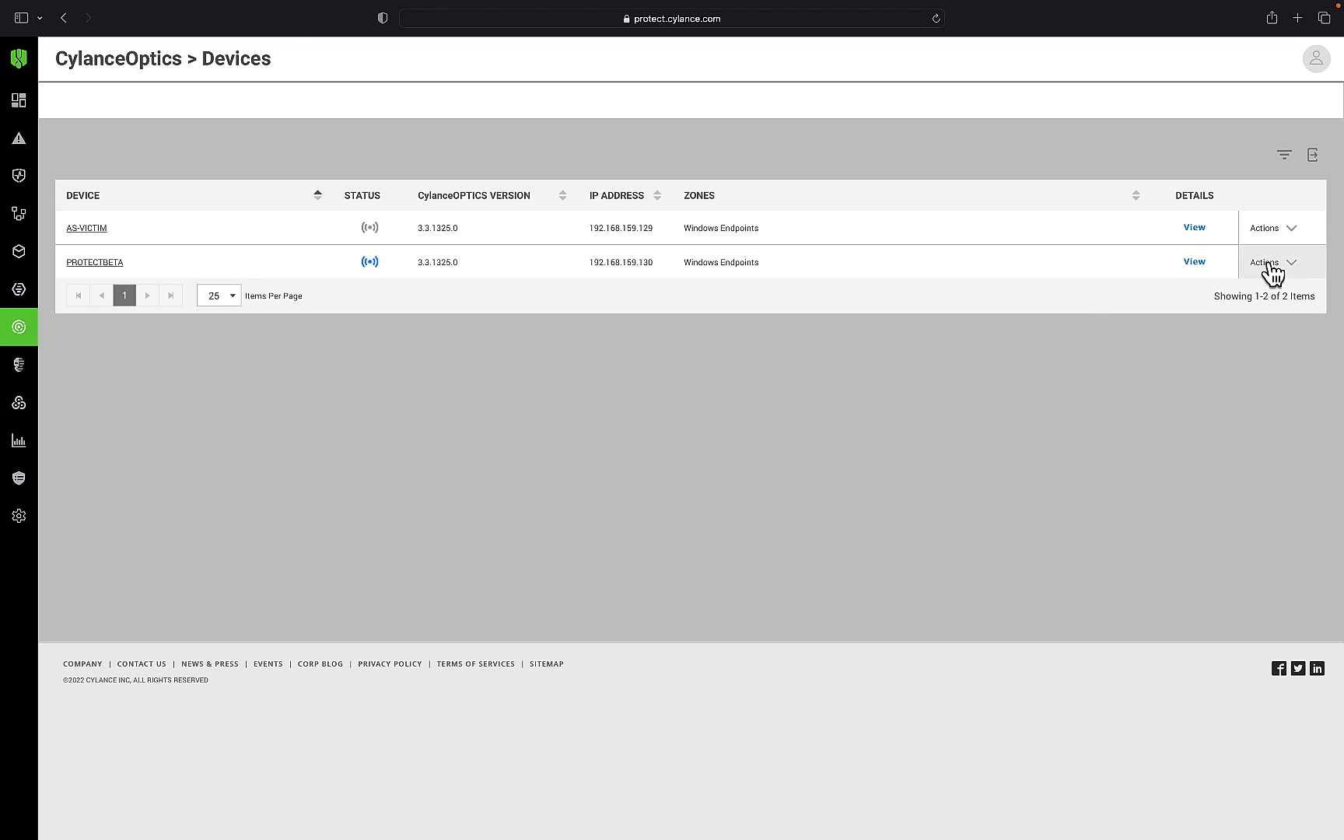
pyautogui.click(1273, 261)
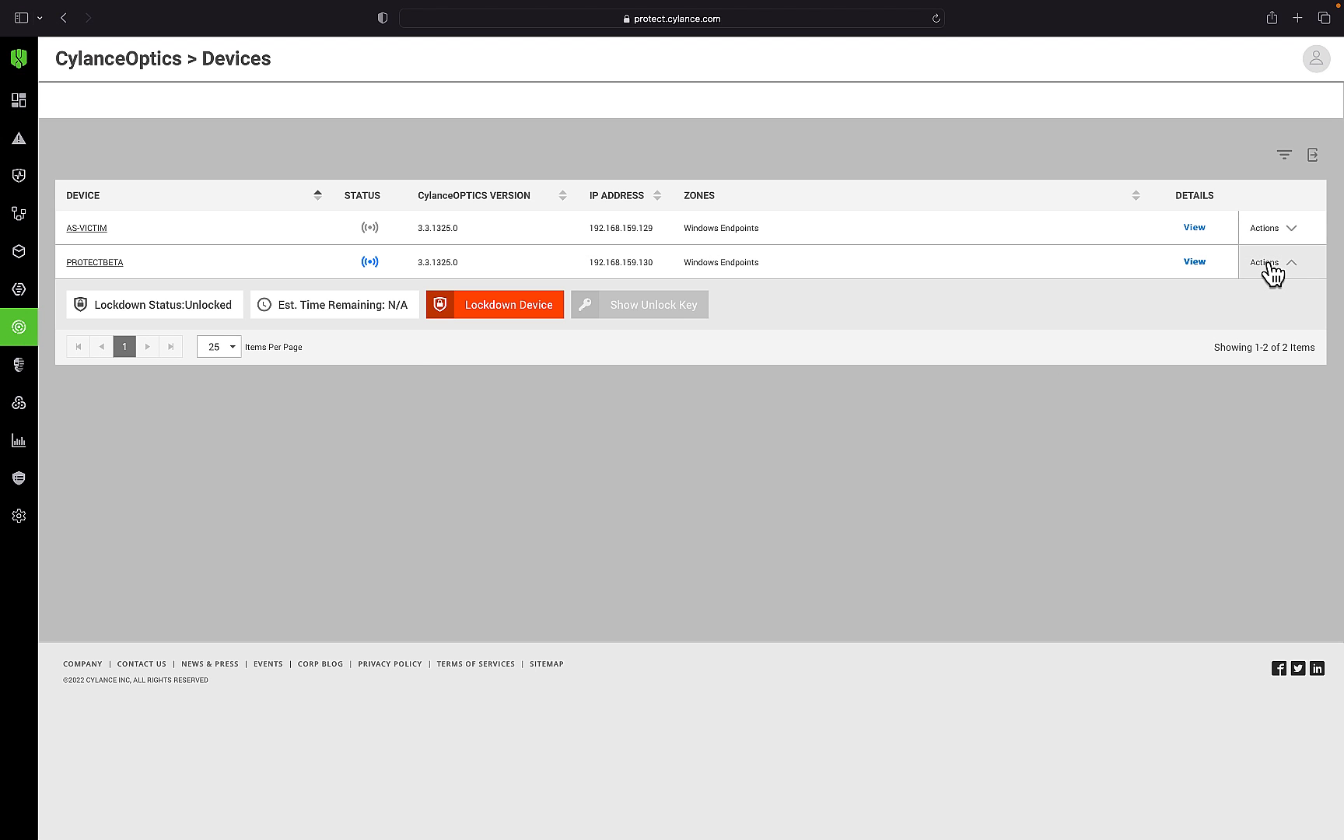
# Submit a lockdown of PROTECTBETA using the 'Partial Lockdown + IT RDP' configuration.
pyautogui.click(495, 305)
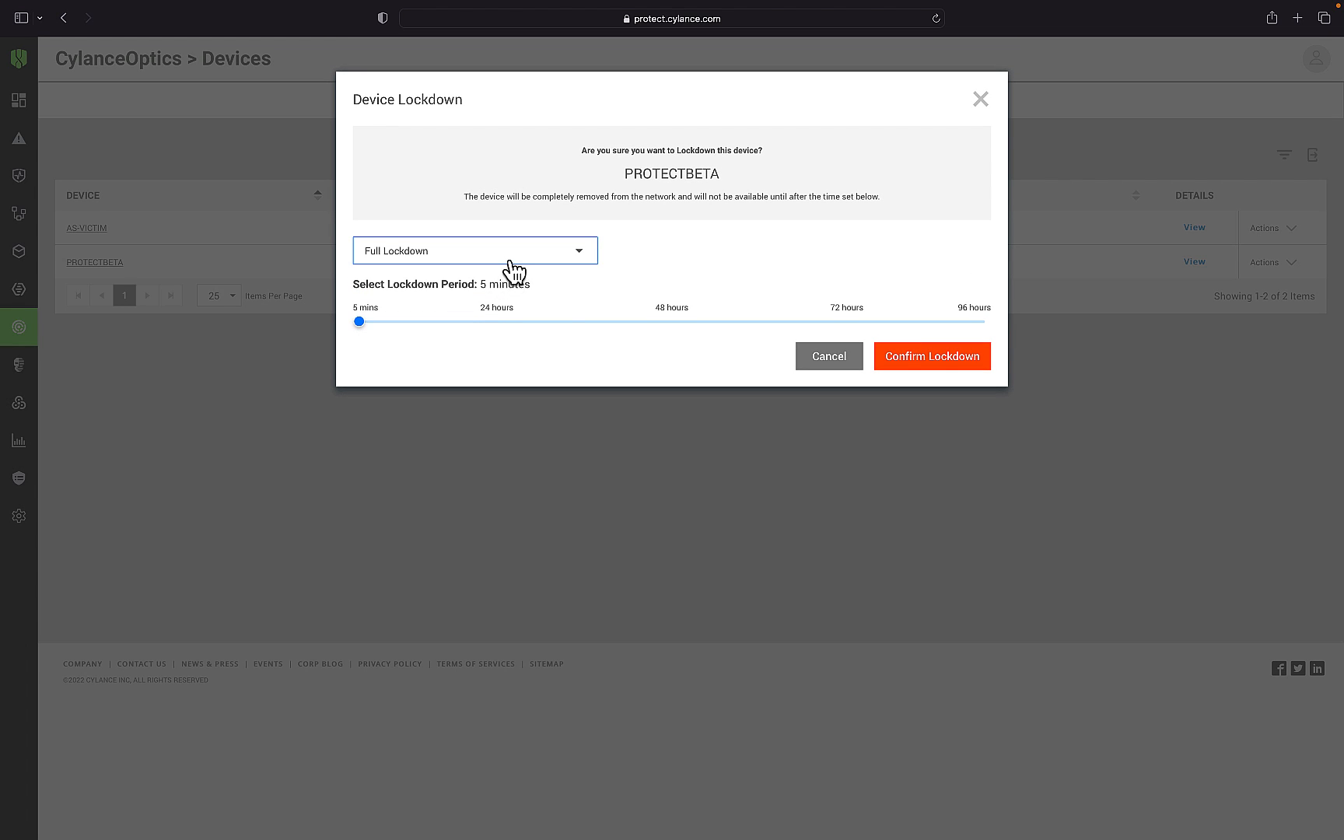
pyautogui.click(475, 250)
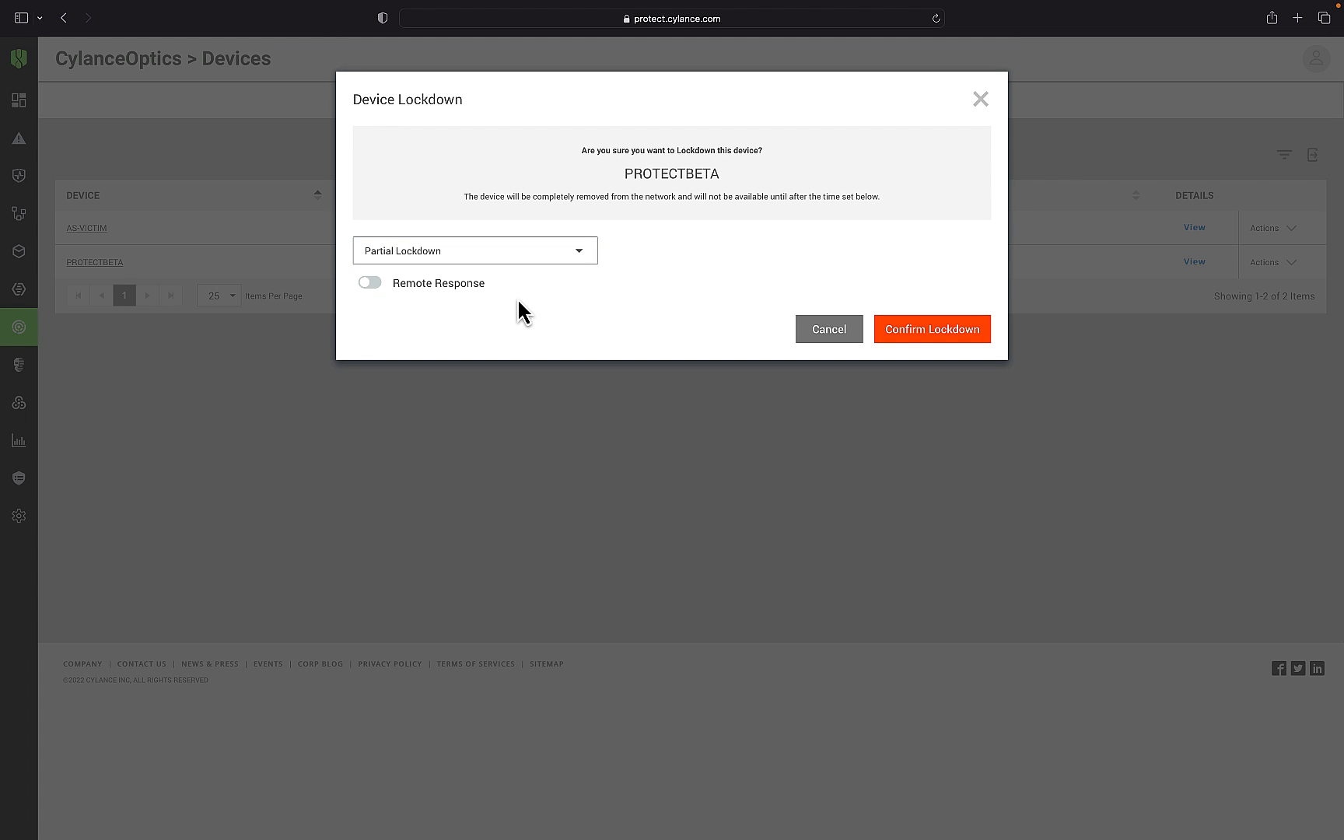
pyautogui.click(474, 251)
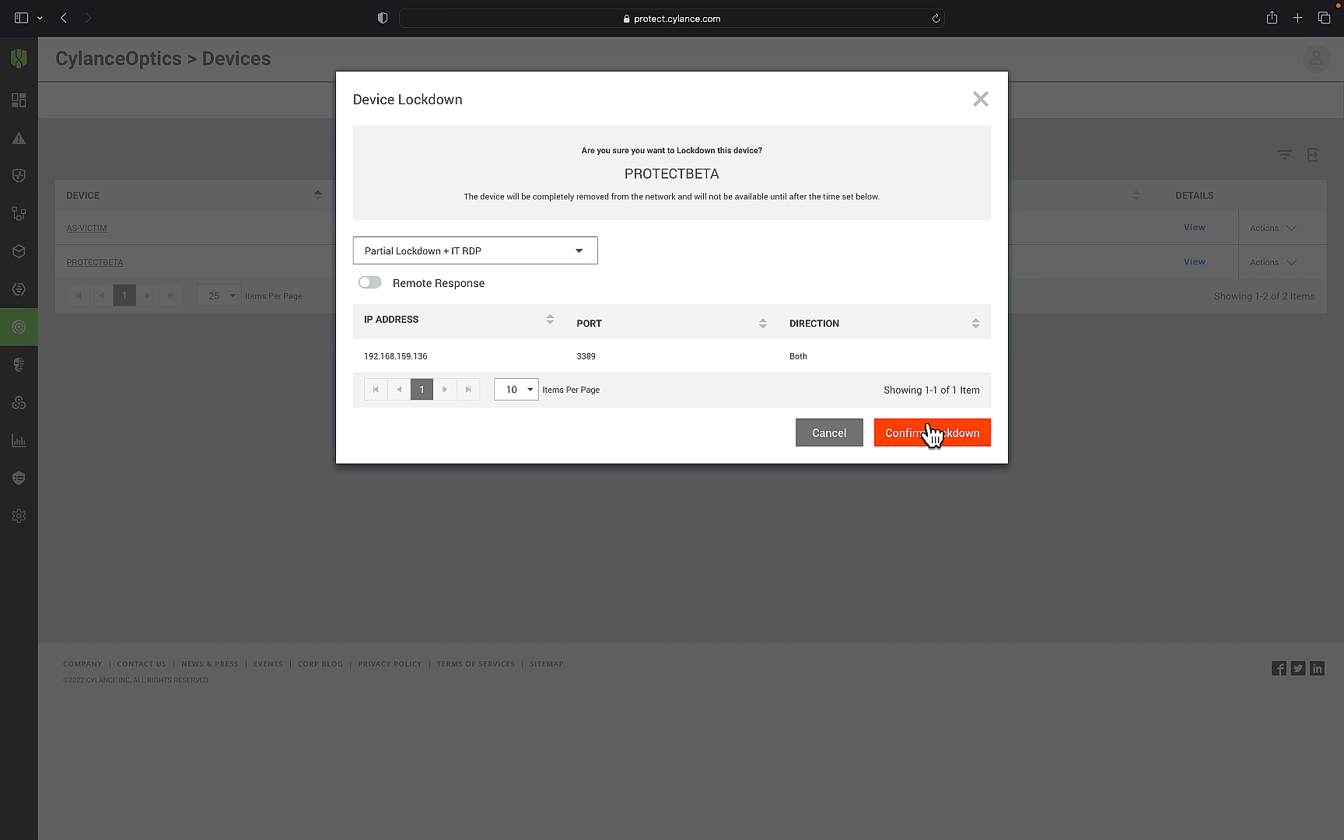
pyautogui.click(933, 433)
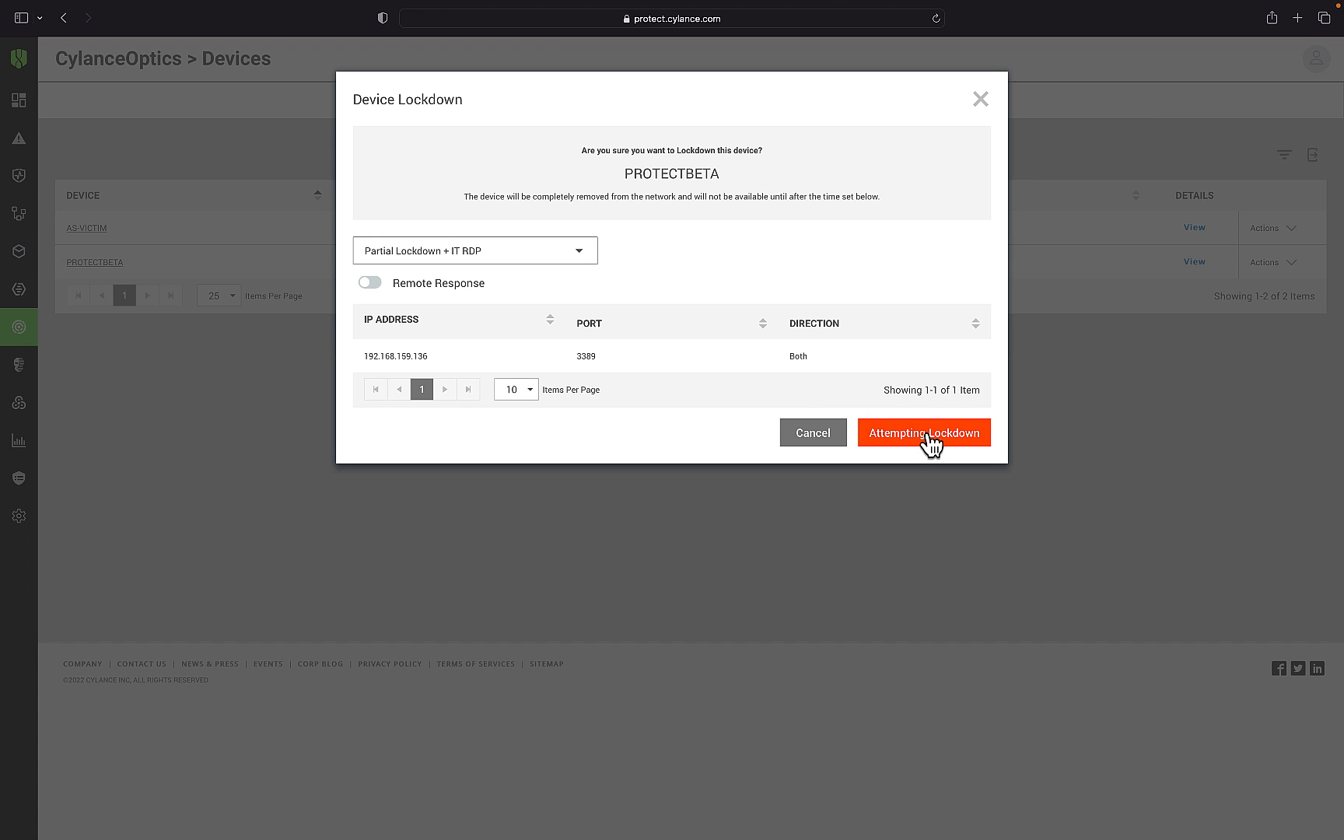
pyautogui.click(926, 432)
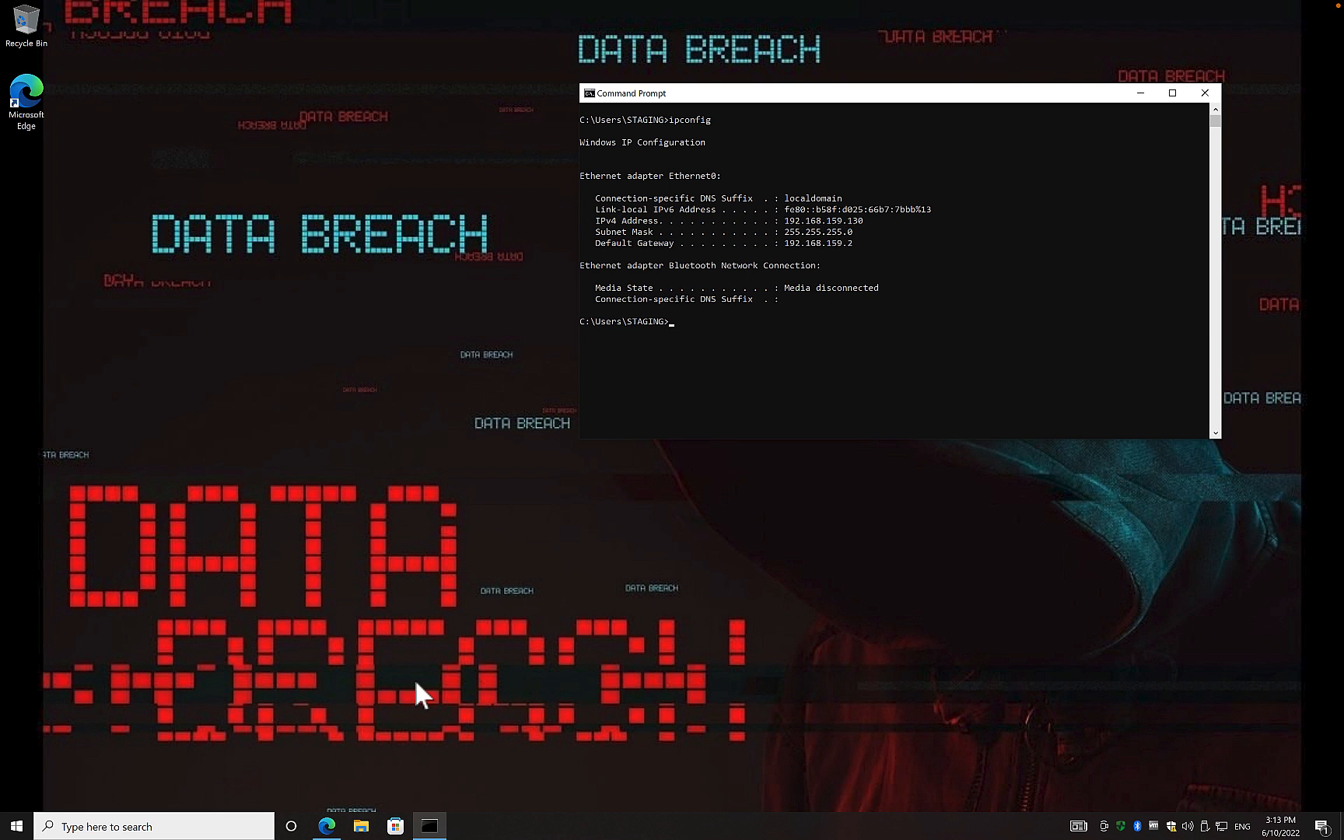
pyautogui.click(326, 826)
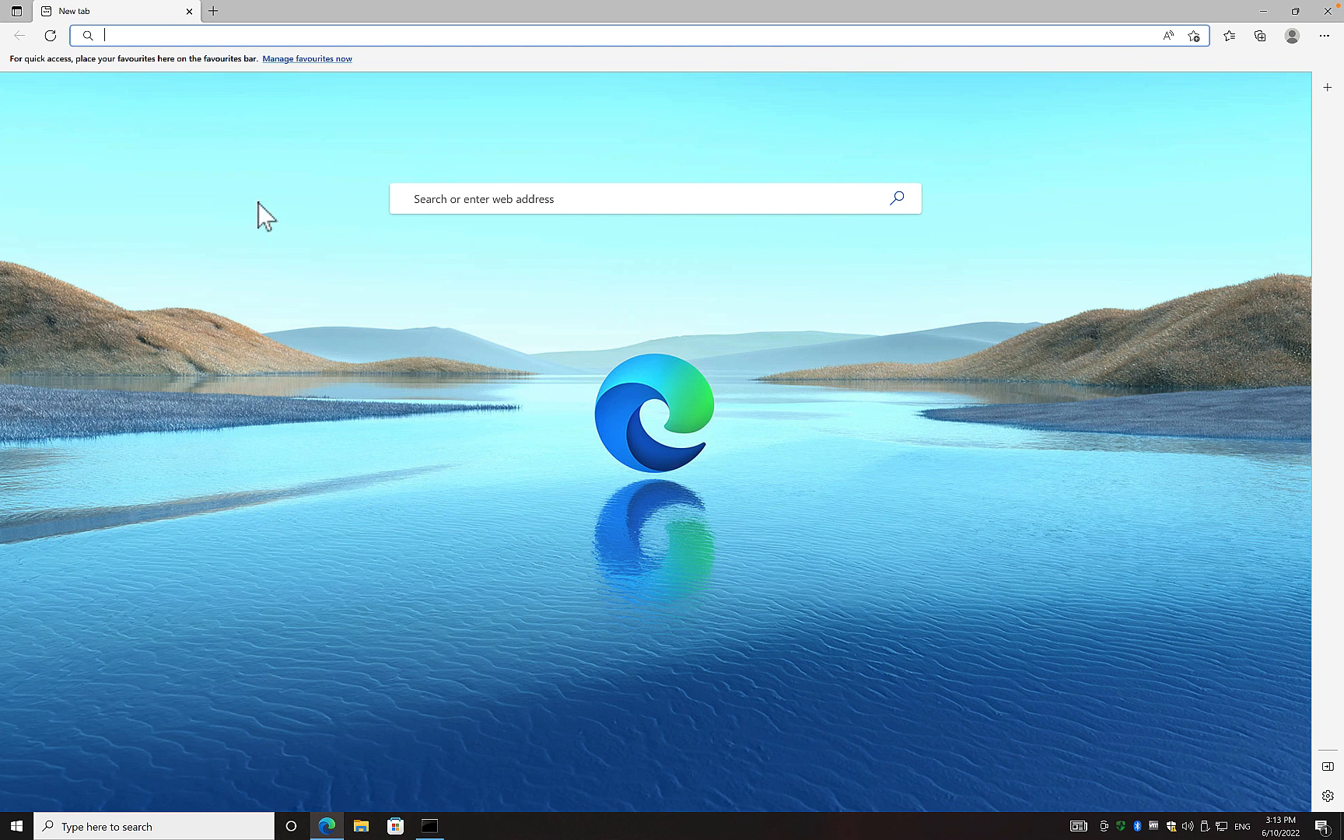
pyautogui.moveTo(190, 34)
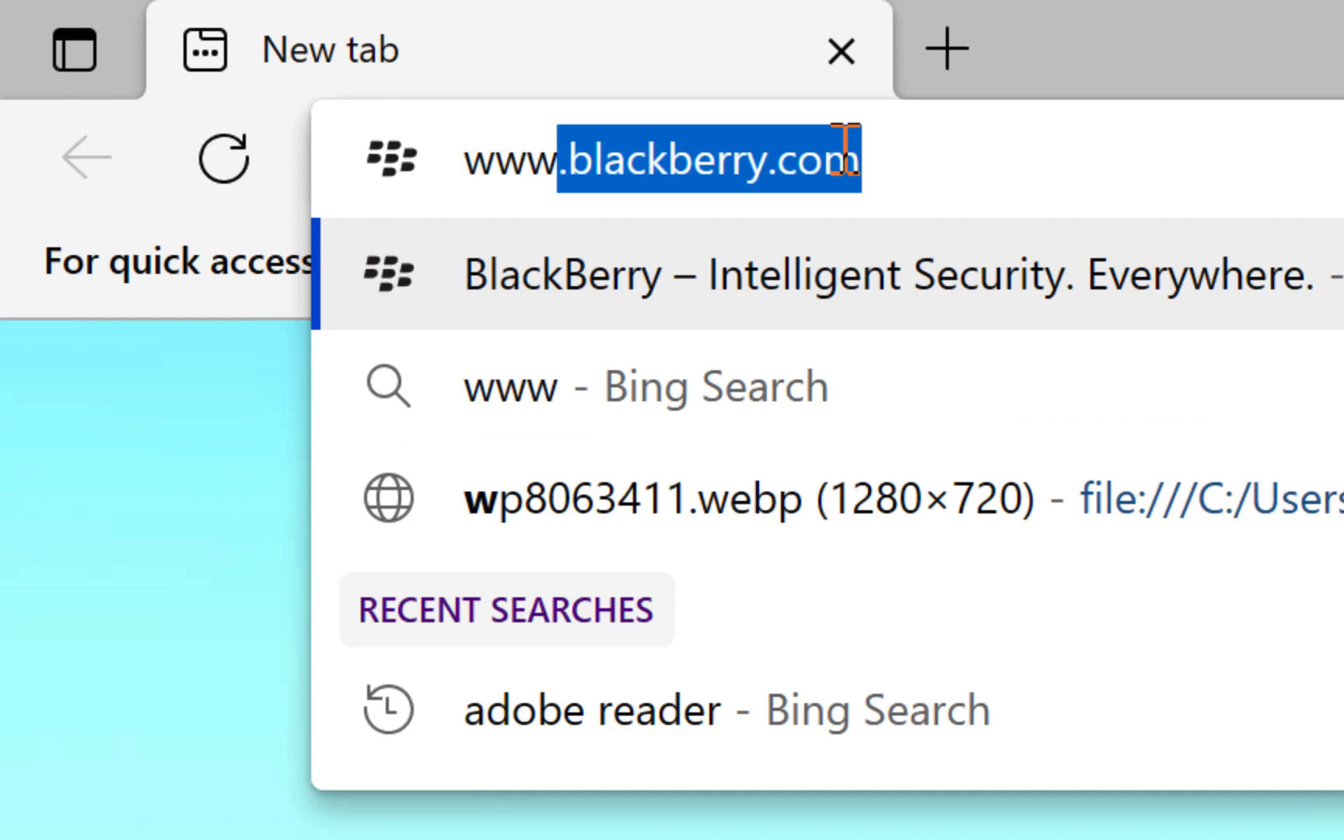
pyautogui.write('www.google.com')
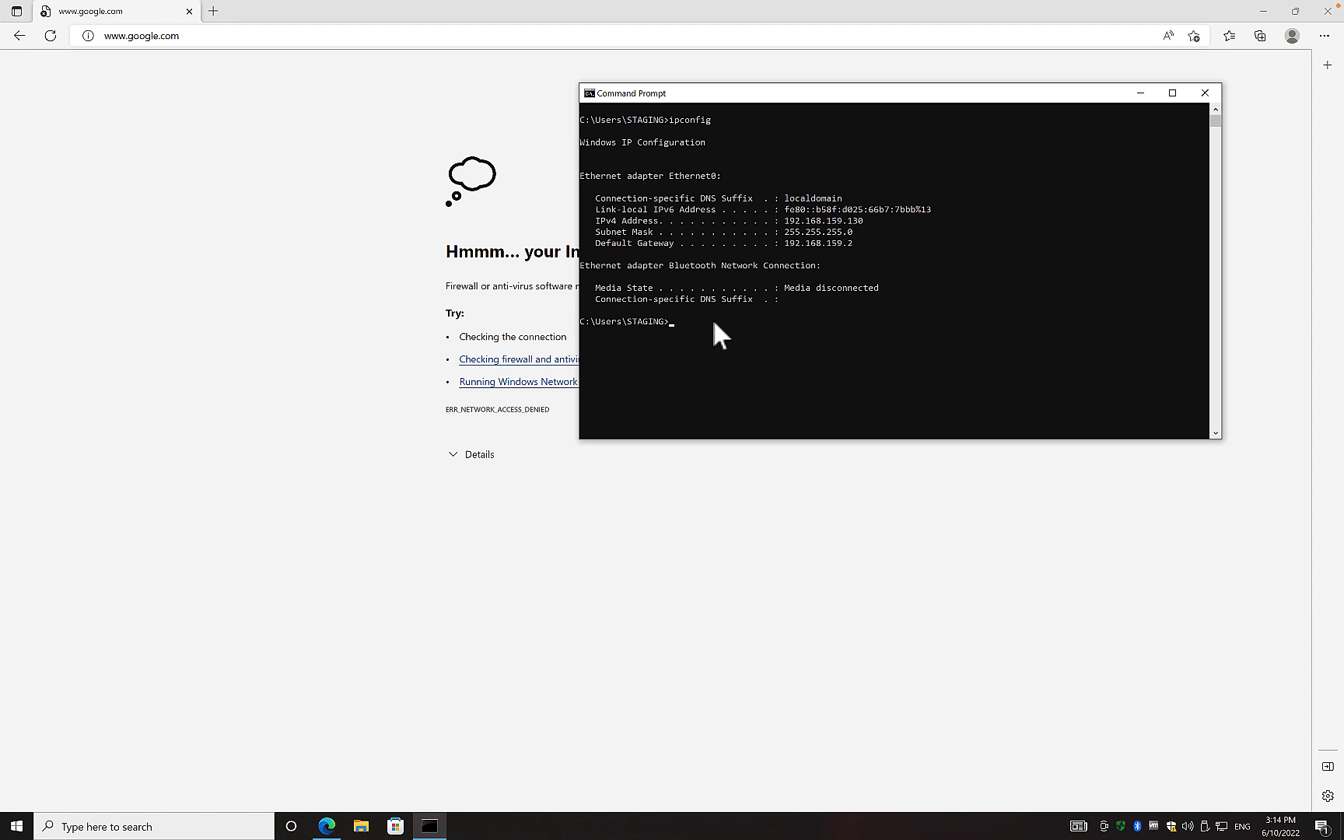
pyautogui.write('ping goog')
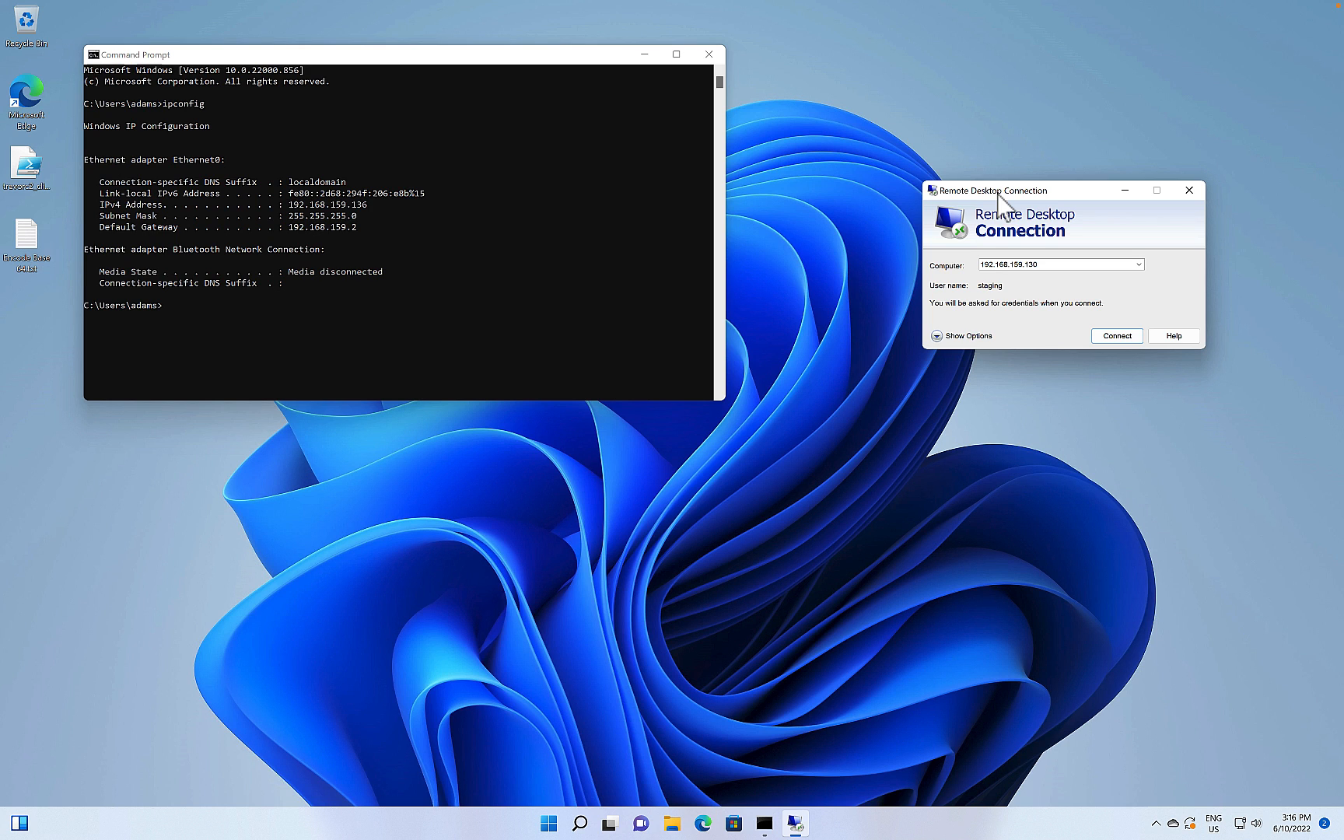
pyautogui.moveTo(1095, 291)
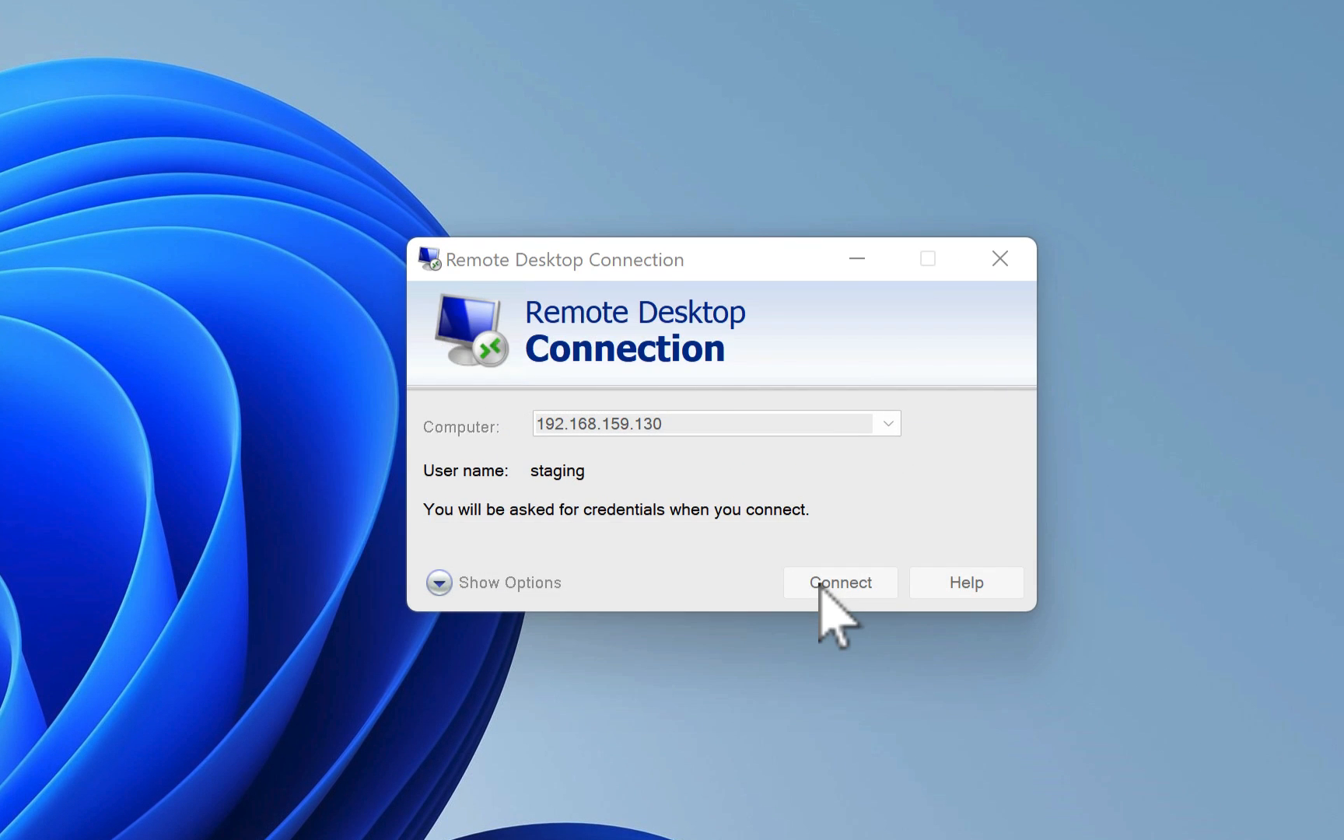
# Sign in over RDP to 192.168.159.130 from the whitelisted IT machine, accepting the certificate warning.
pyautogui.click(838, 583)
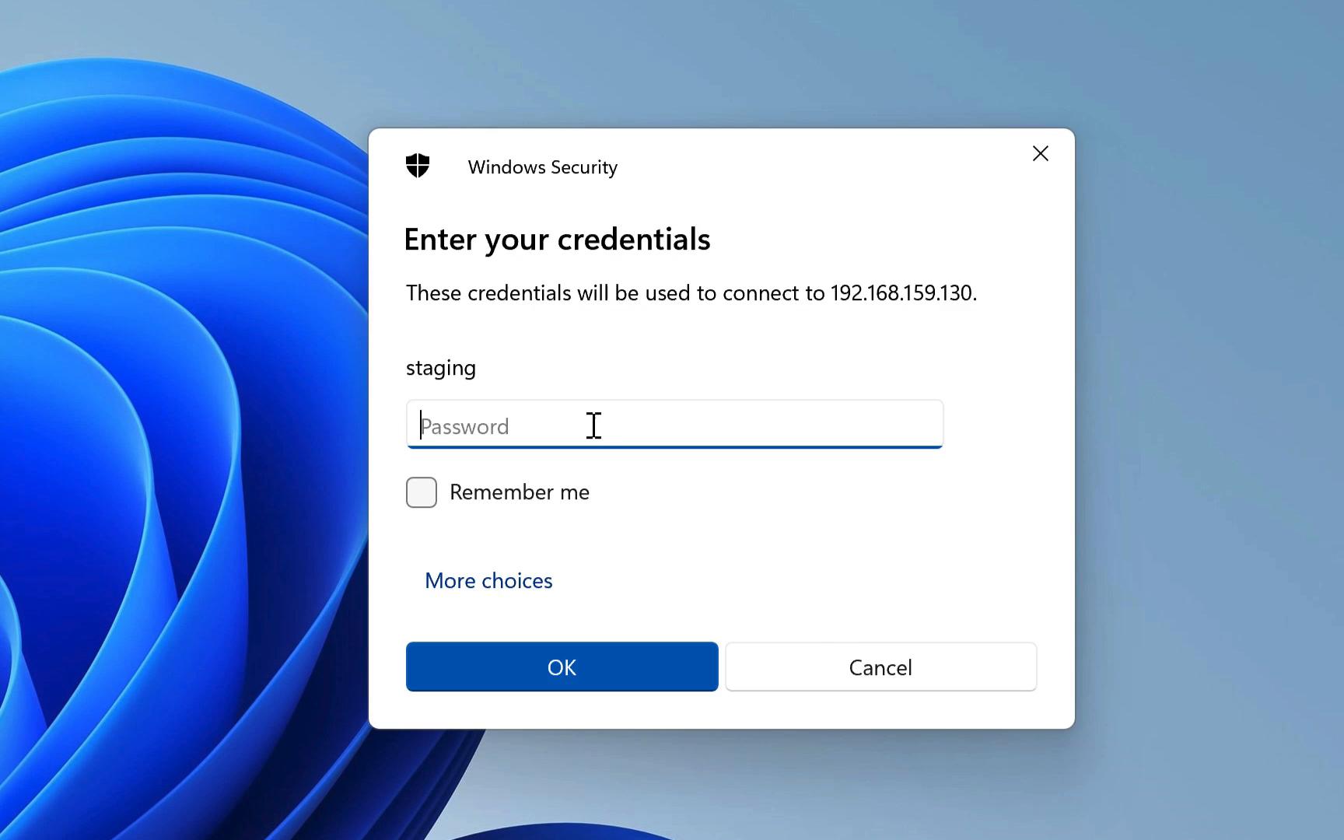
pyautogui.write('password')
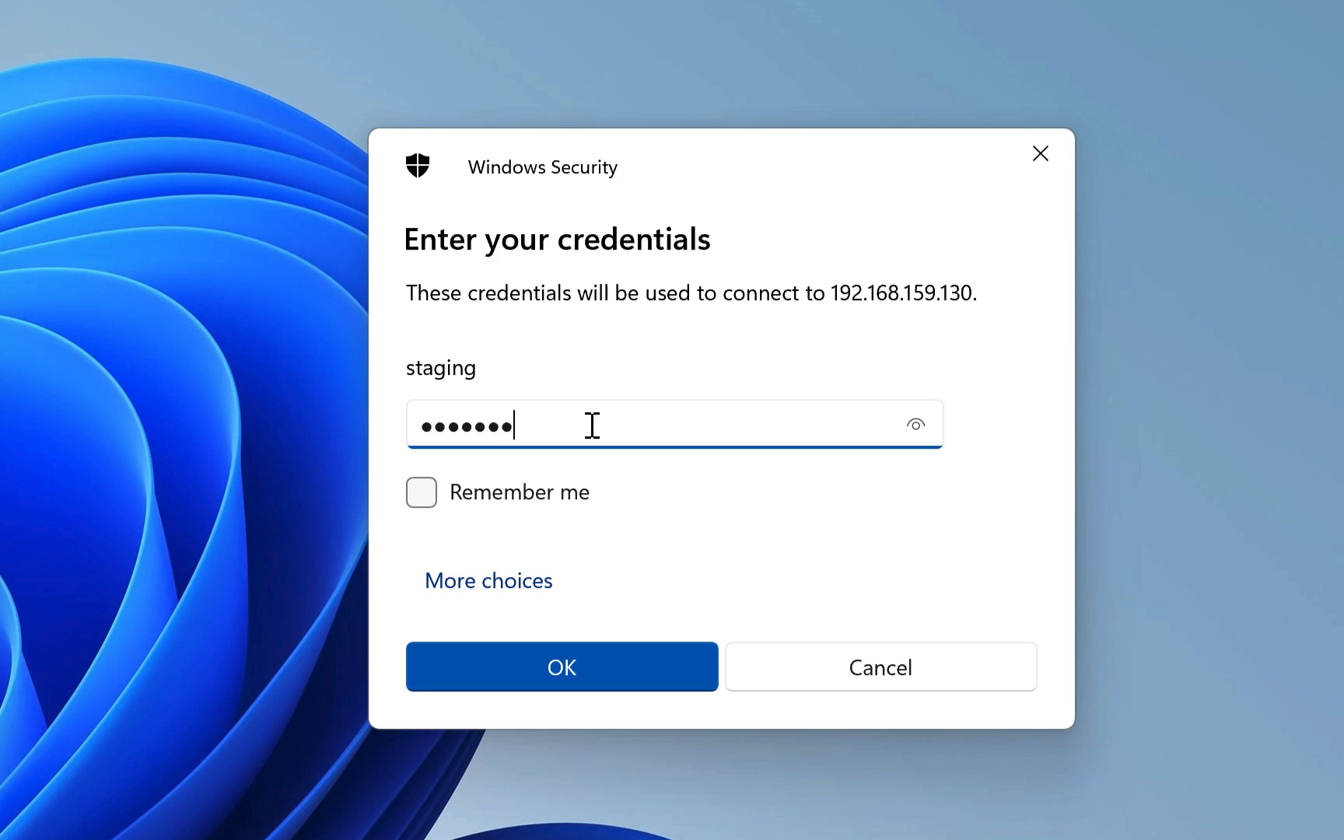
pyautogui.click(560, 666)
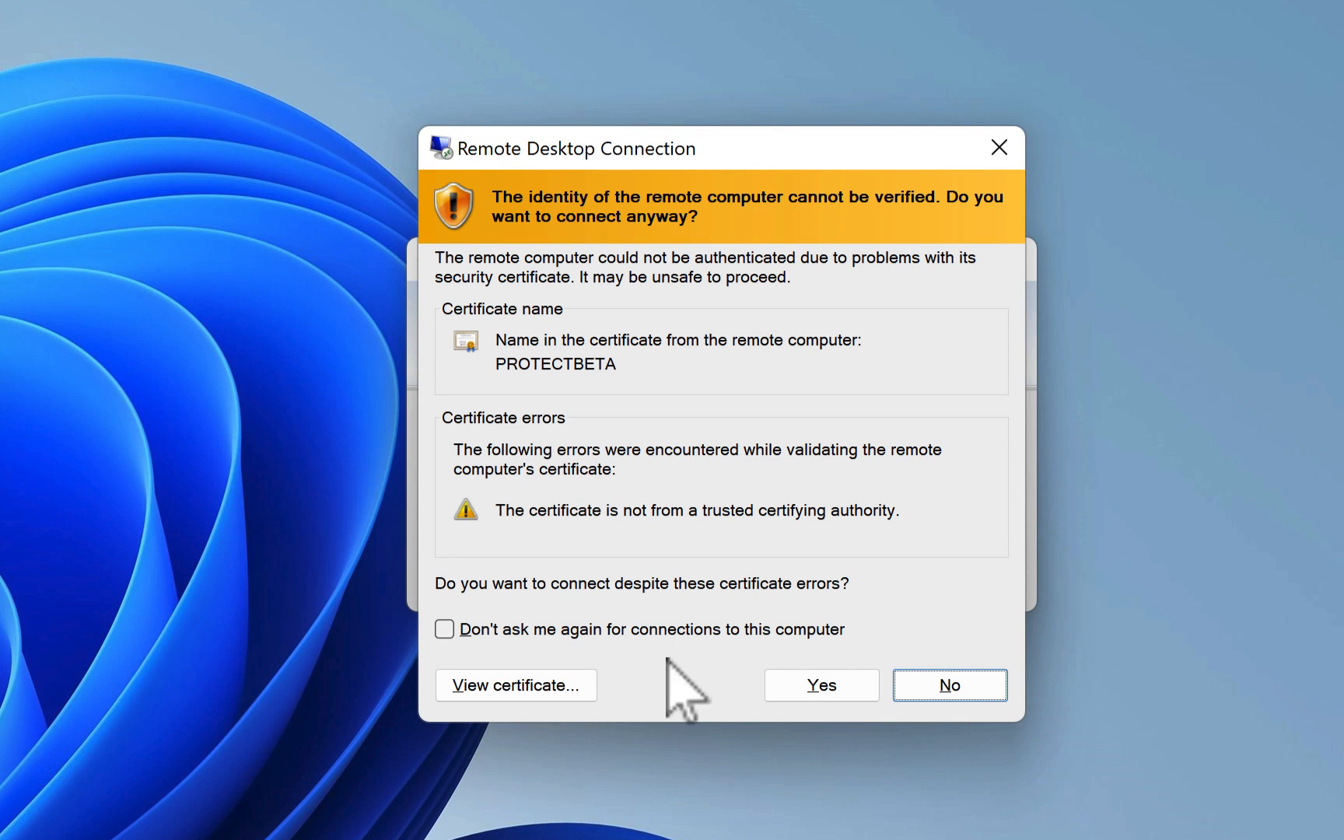
pyautogui.click(818, 684)
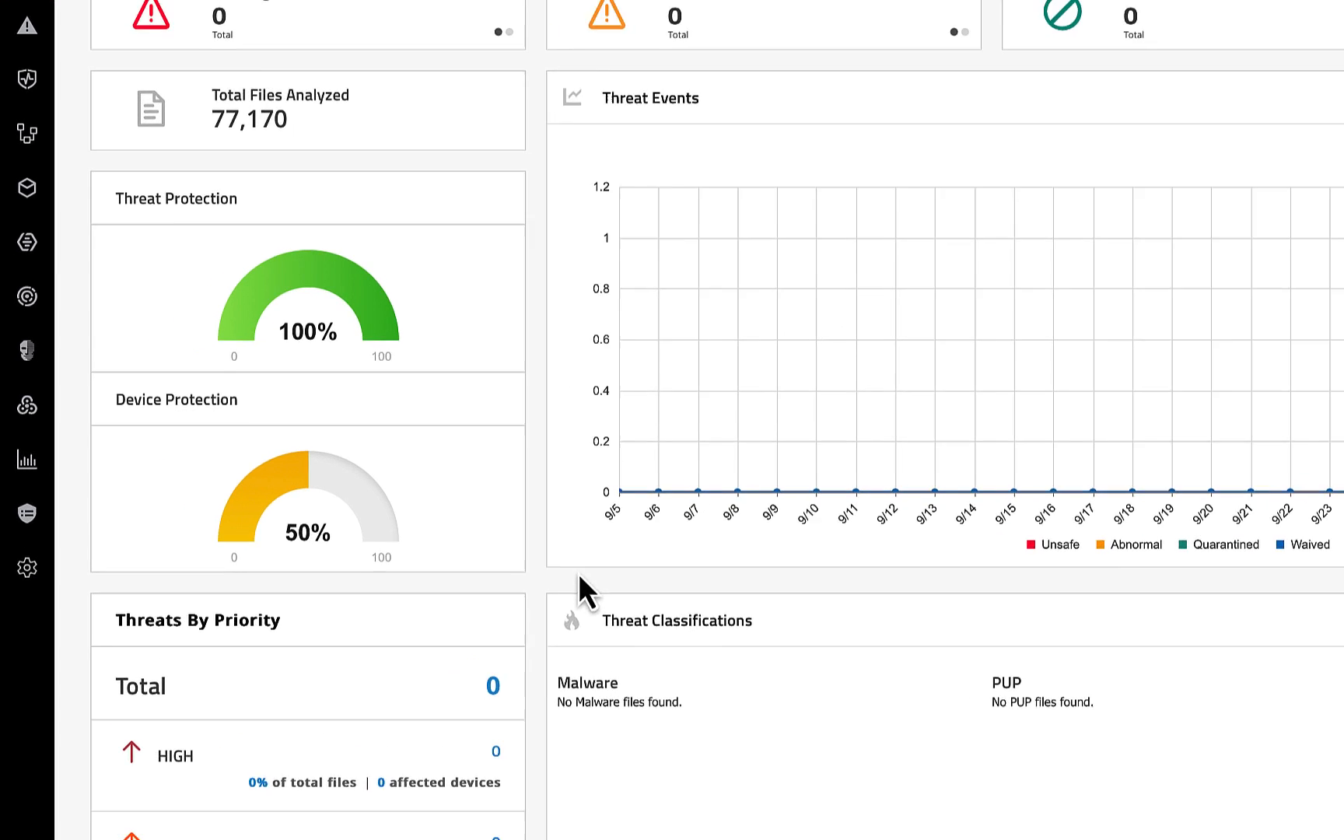
# Return to the CylanceOPTICS Devices list showing AS-VICTIM and locked-down PROTECTBETA.
pyautogui.click(28, 296)
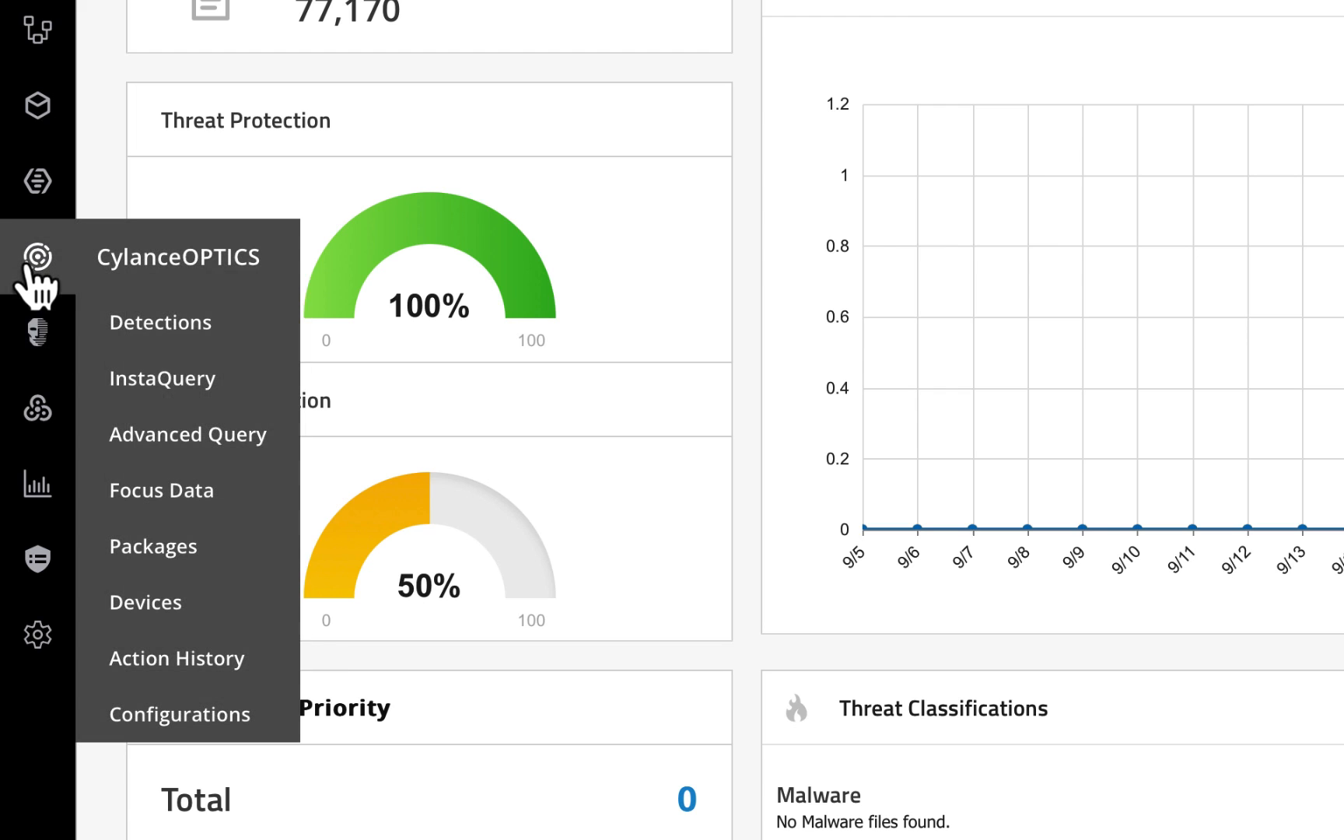
pyautogui.click(144, 602)
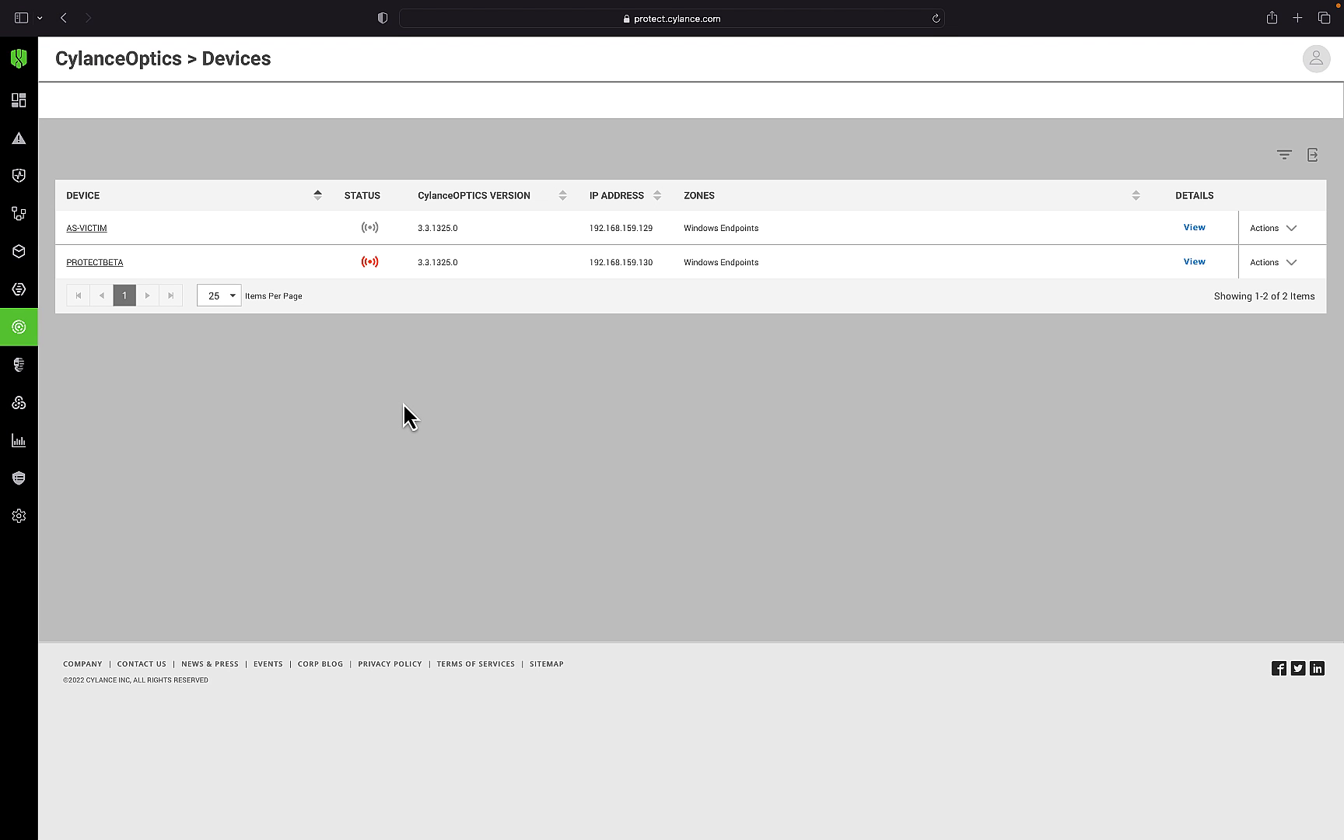
pyautogui.moveTo(415, 383)
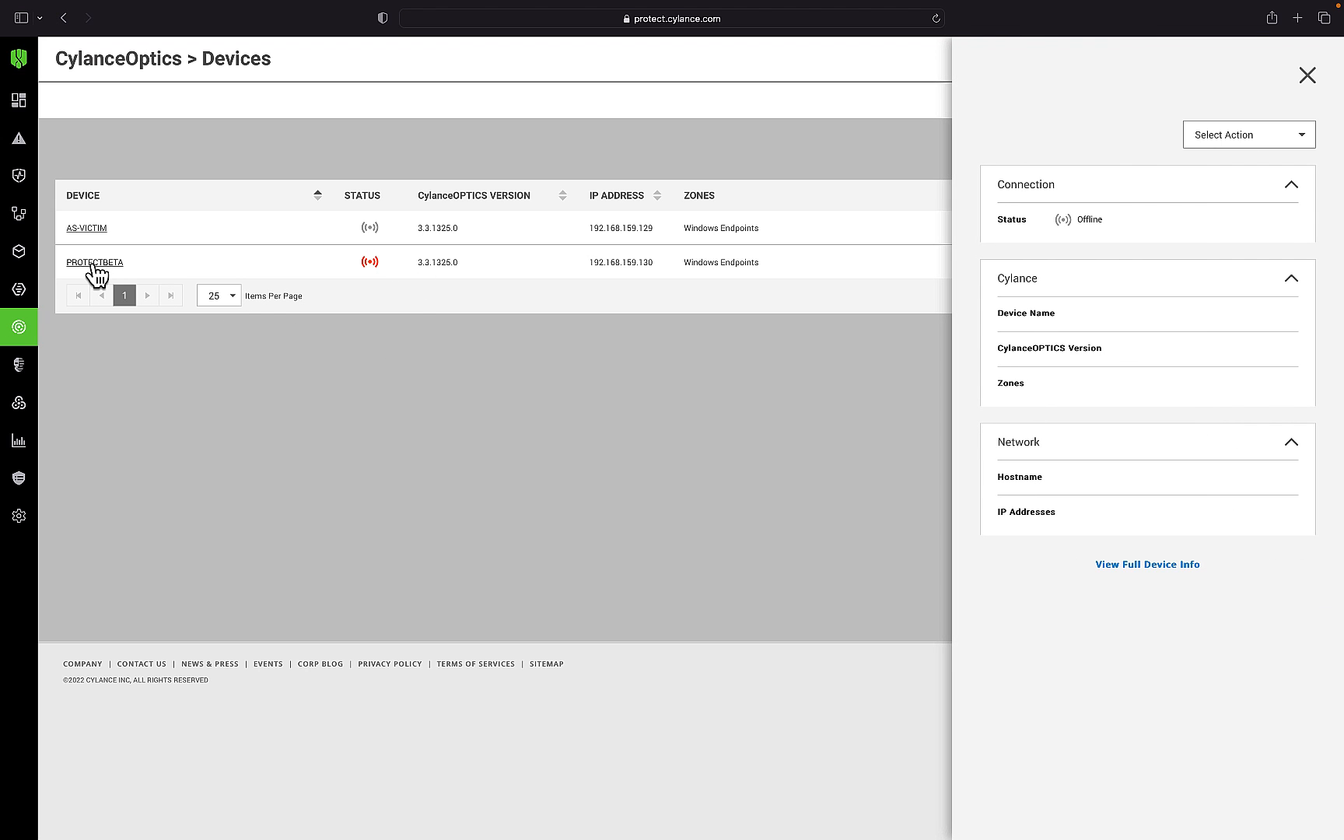
# Confirm a remote Unlock Device action on PROTECTBETA from its device details.
pyautogui.click(95, 263)
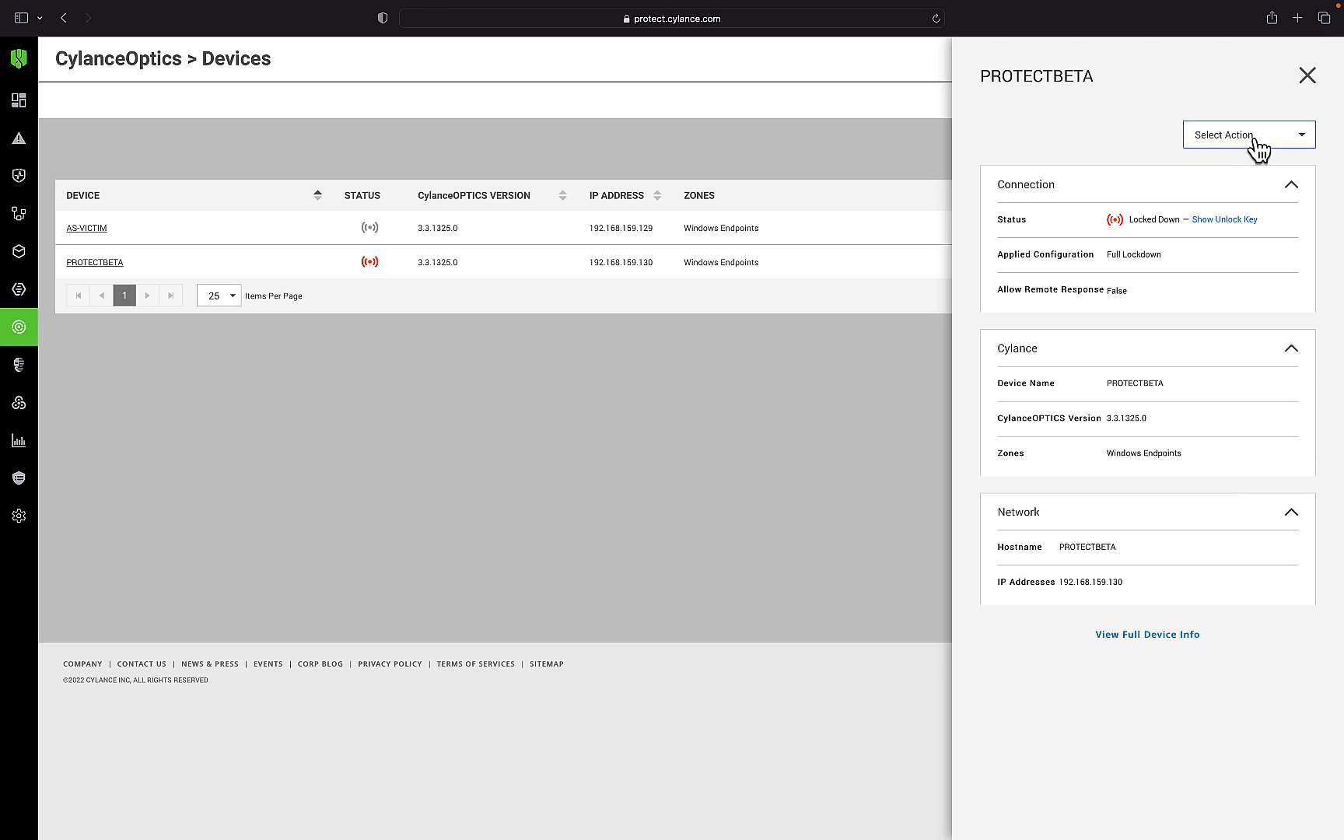
pyautogui.click(1248, 134)
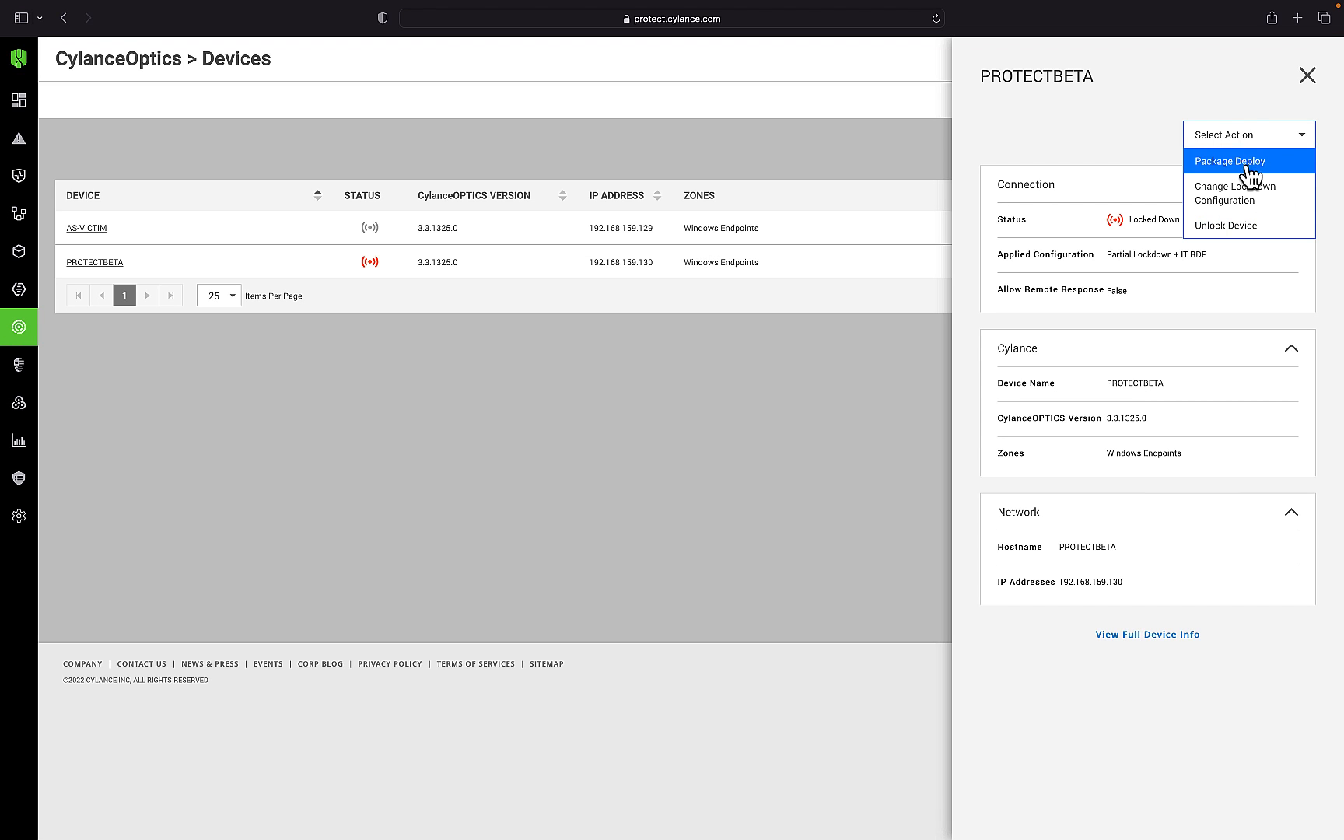
pyautogui.click(1227, 225)
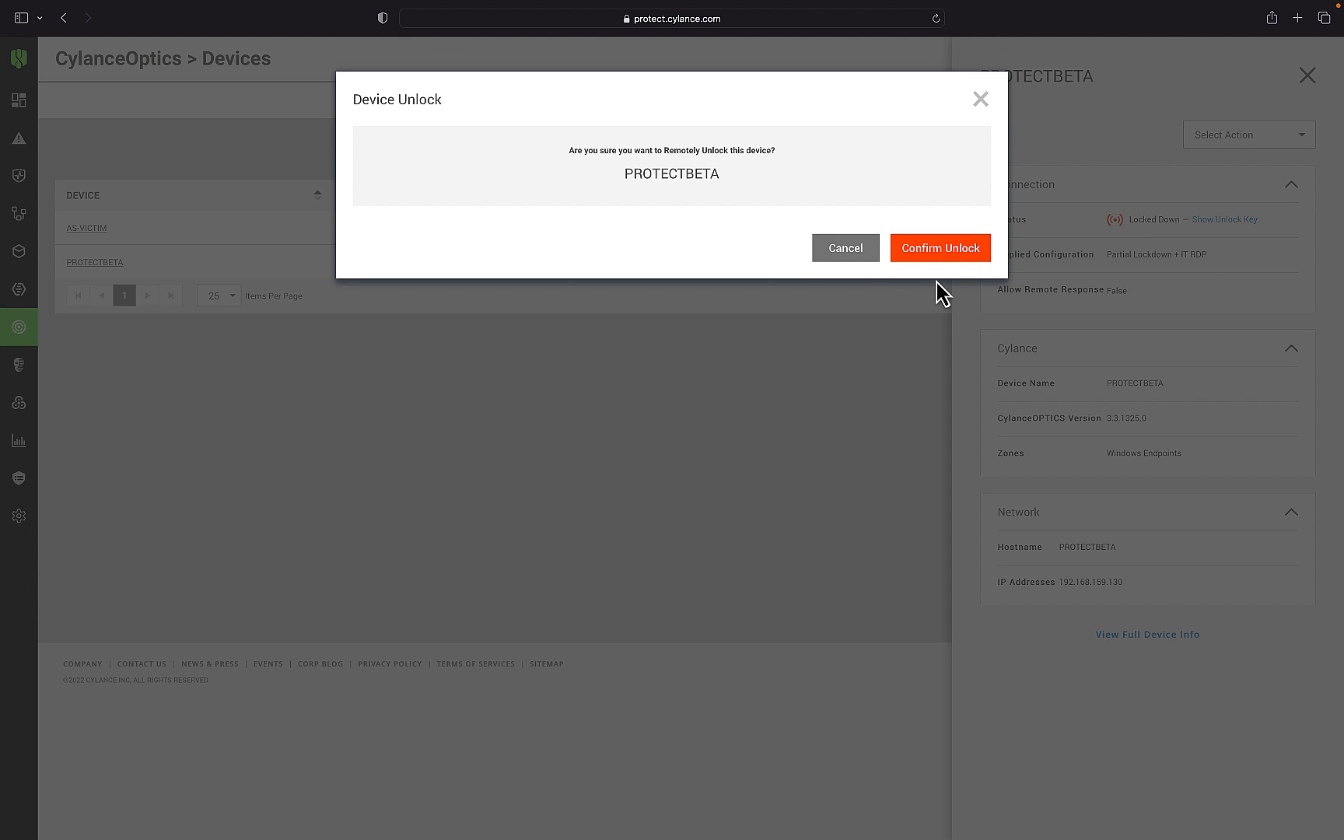
pyautogui.click(940, 247)
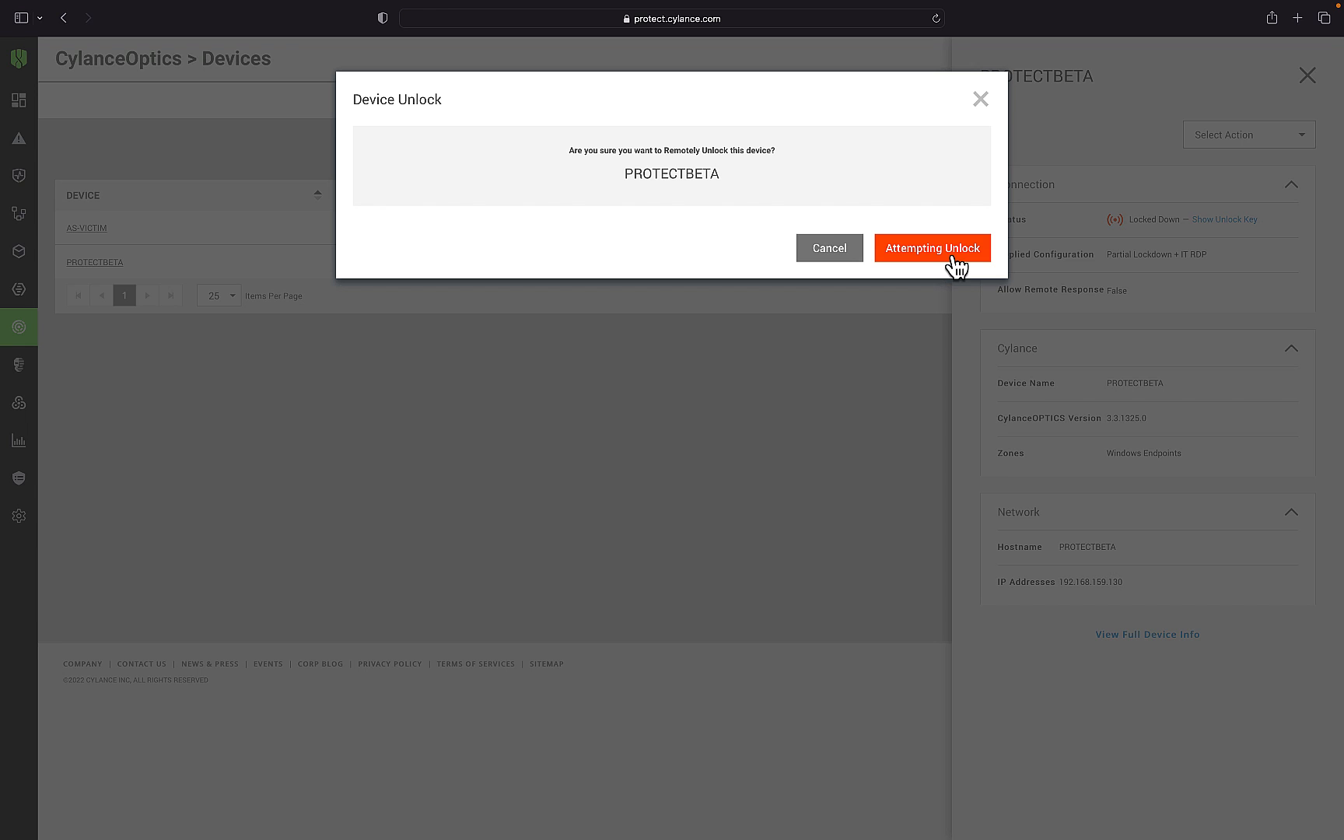